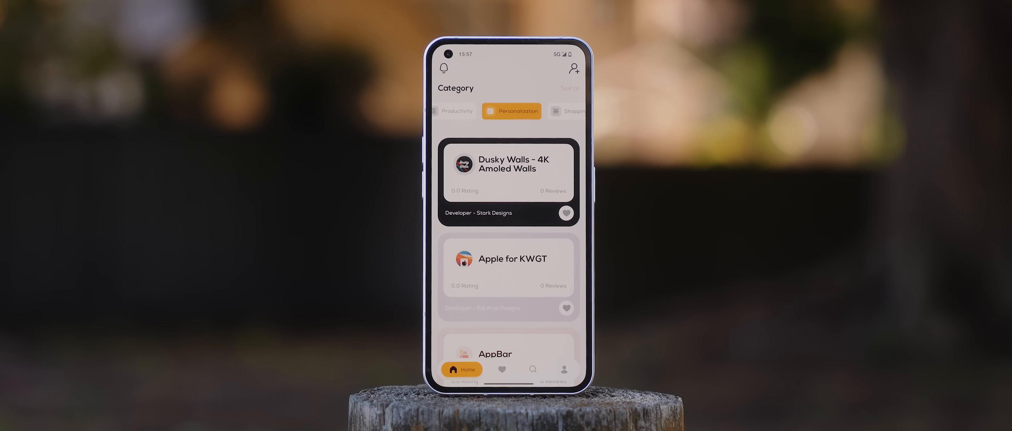
# - Scroll through the Personalization category's app cards and select one of them
pyautogui.scroll(-3)
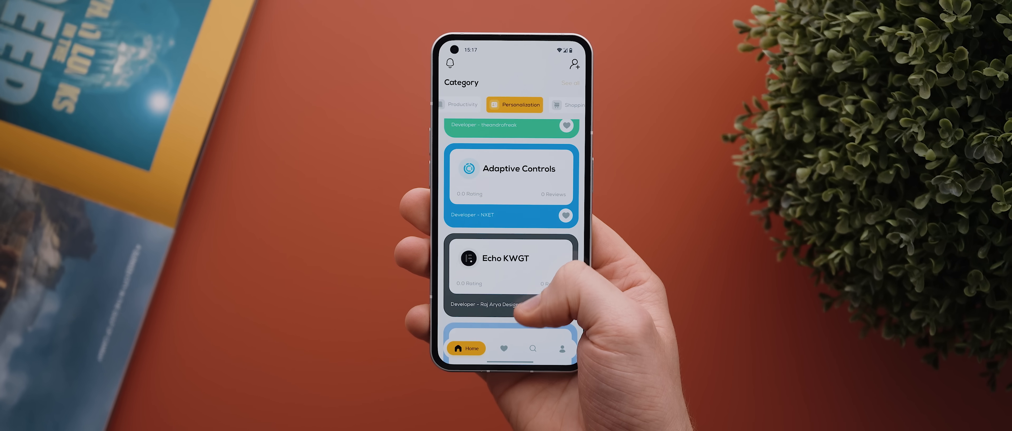
pyautogui.scroll(-3)
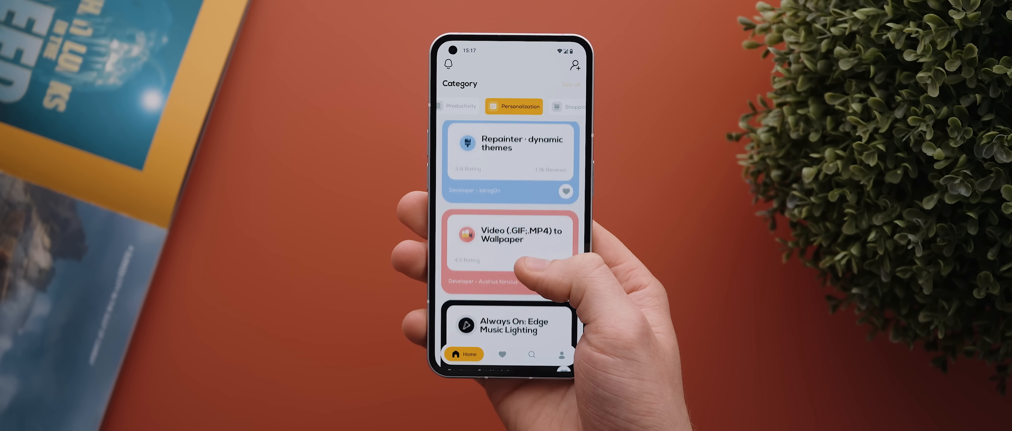
pyautogui.click(511, 248)
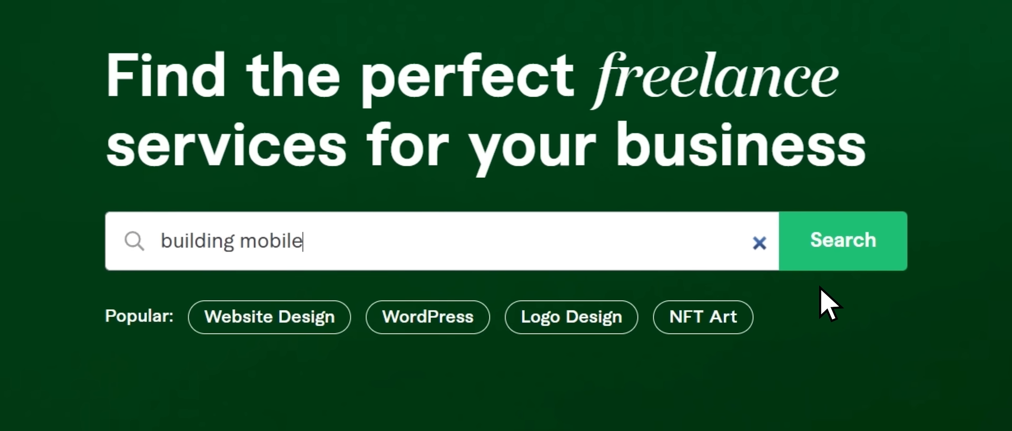
# - Run the Fiverr search for 'building mobile' to list mobile app builders
pyautogui.click(842, 240)
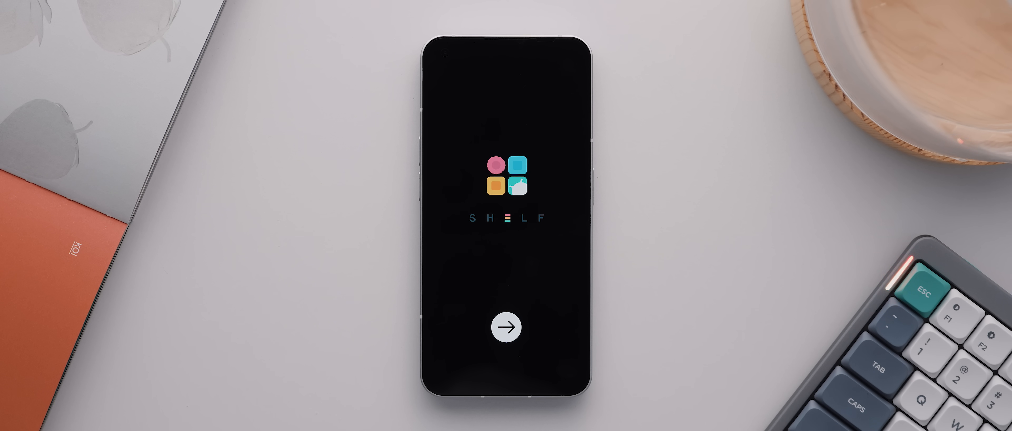
# - Scroll down through the 'More by JustNewDesigns' icon pack grid on the Play Store
pyautogui.click(507, 326)
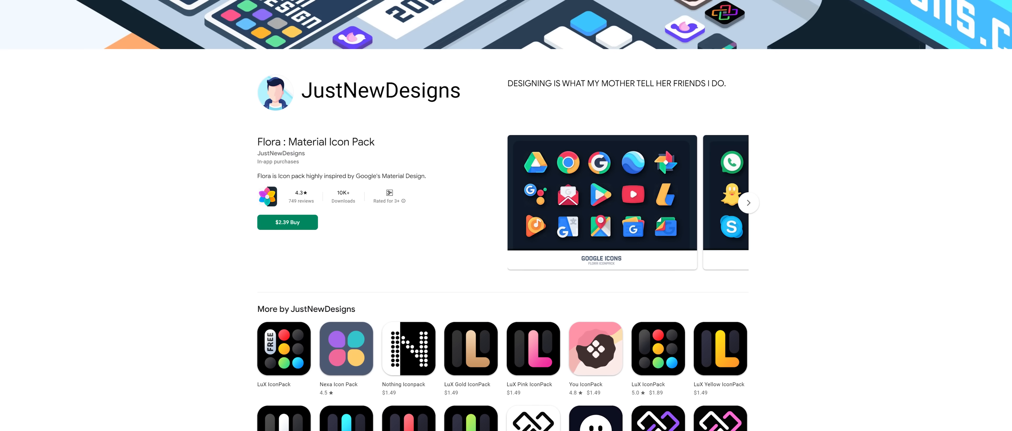
pyautogui.scroll(-3)
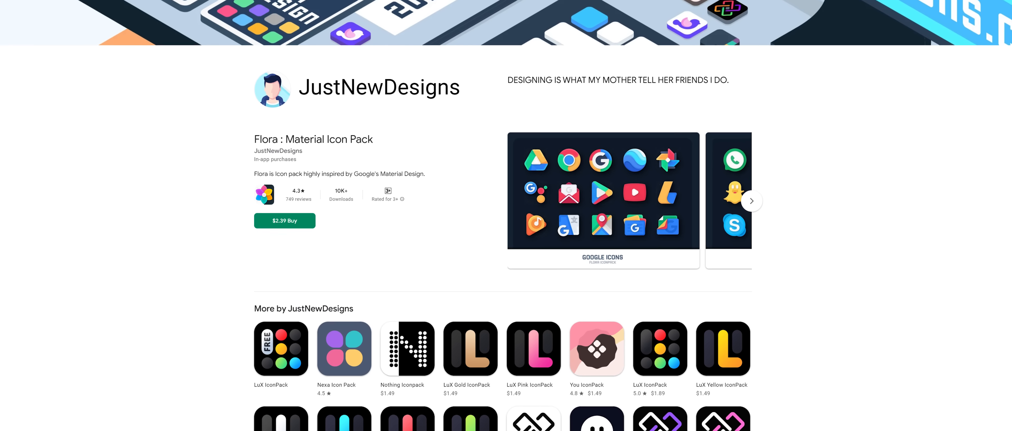
pyautogui.scroll(-3)
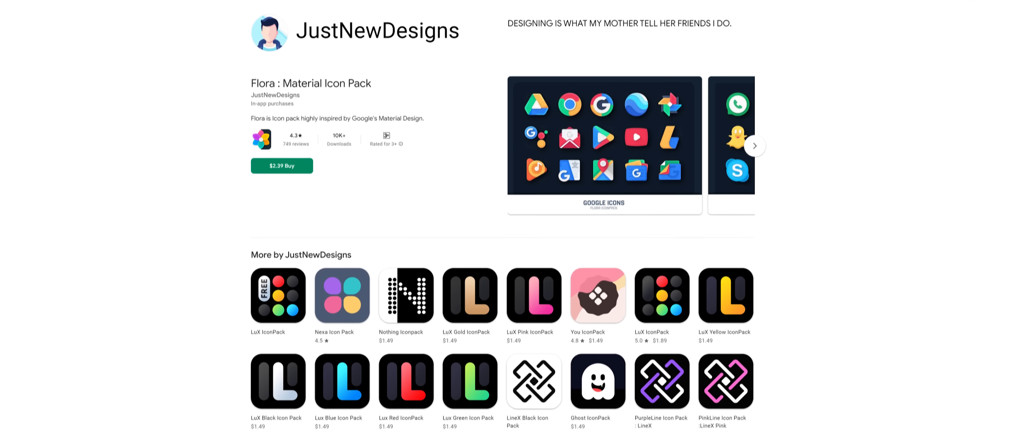
pyautogui.scroll(-3)
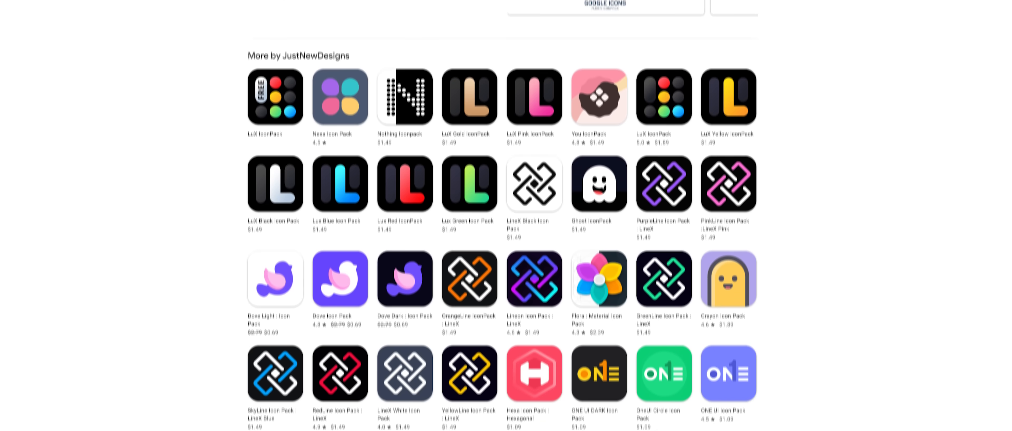
pyautogui.scroll(-3)
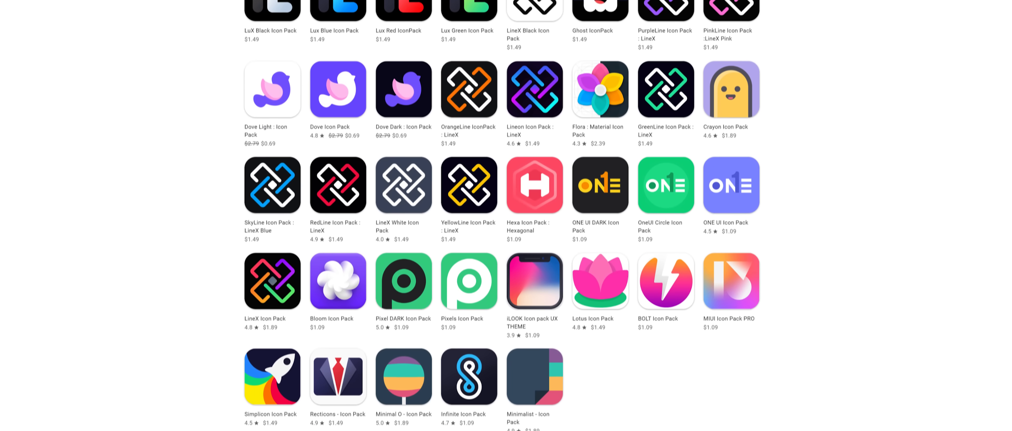
pyautogui.scroll(-3)
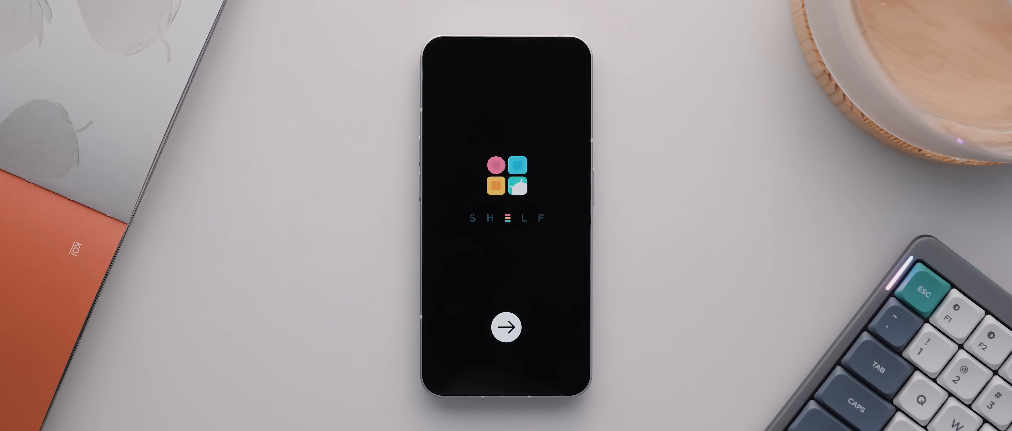
# - Advance past the welcome, Explore, and Curate and Review screens to reach the login page
pyautogui.click(505, 326)
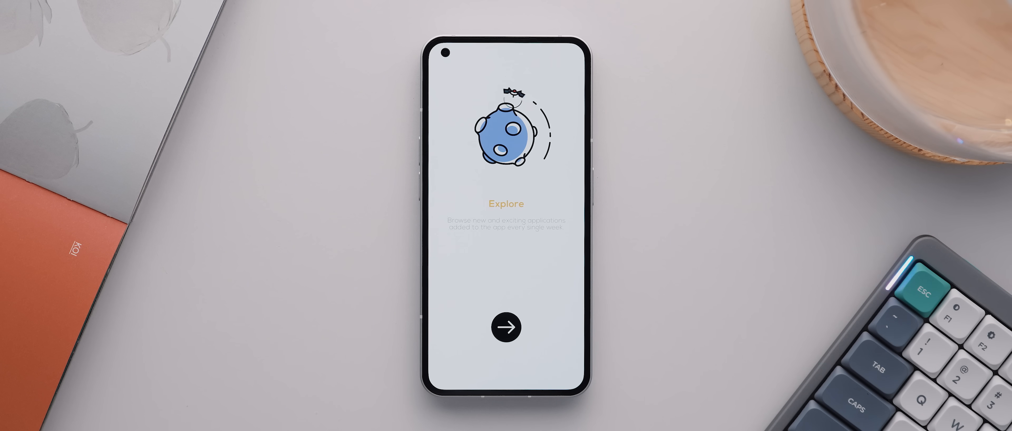
pyautogui.click(506, 327)
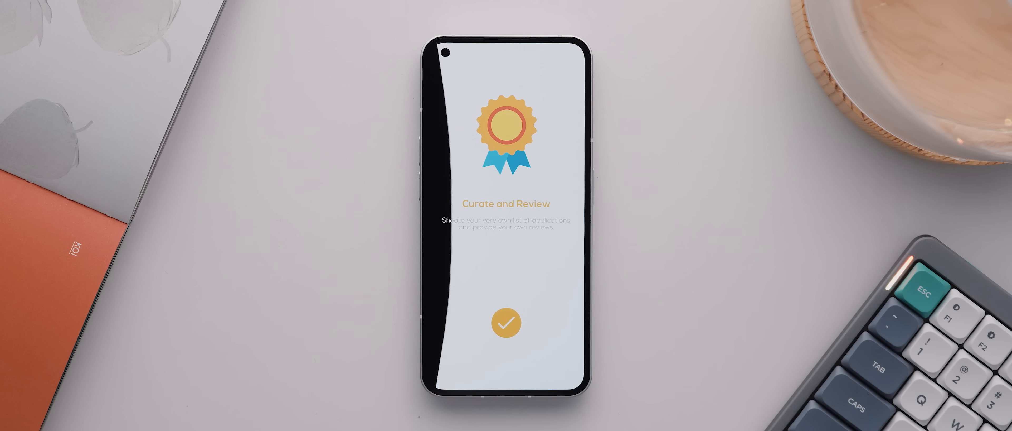
pyautogui.click(506, 322)
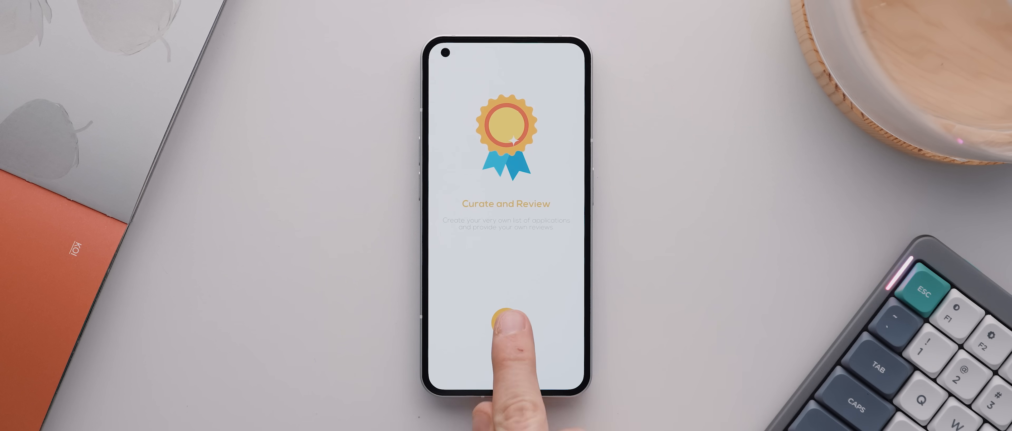
pyautogui.click(506, 319)
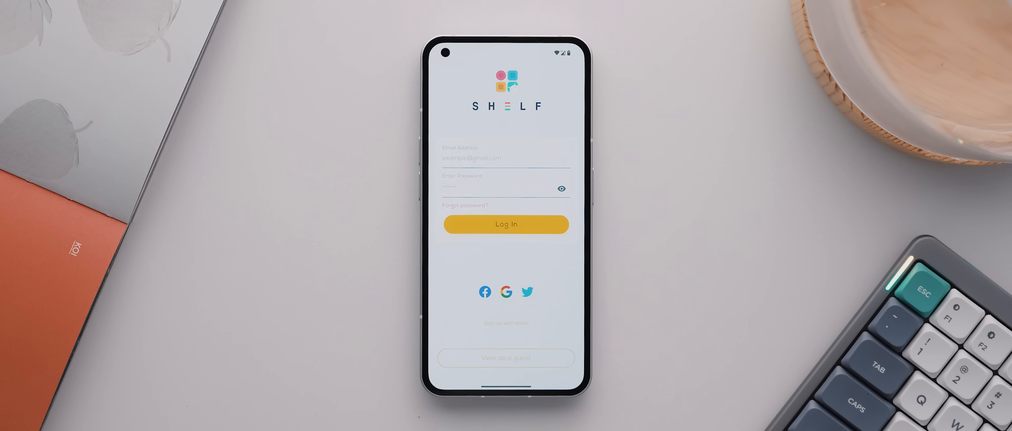
# - Submit the login details with the Log In button to sign in
pyautogui.click(506, 224)
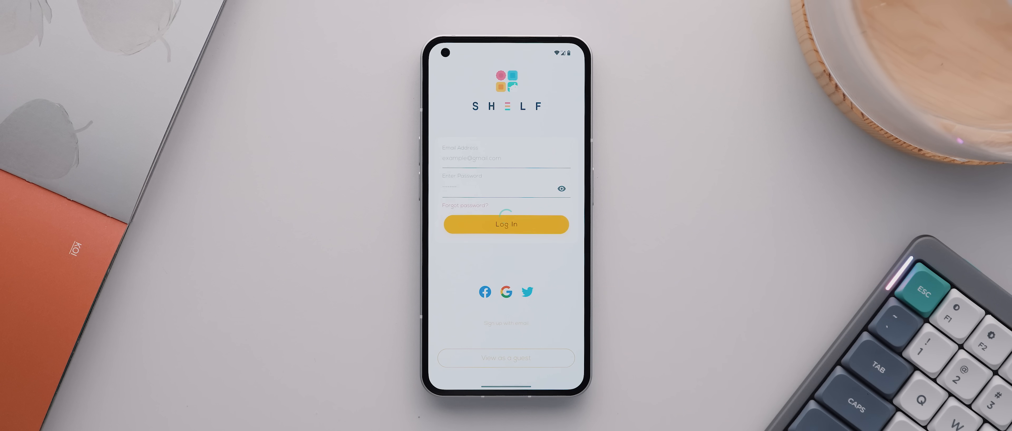
pyautogui.click(506, 223)
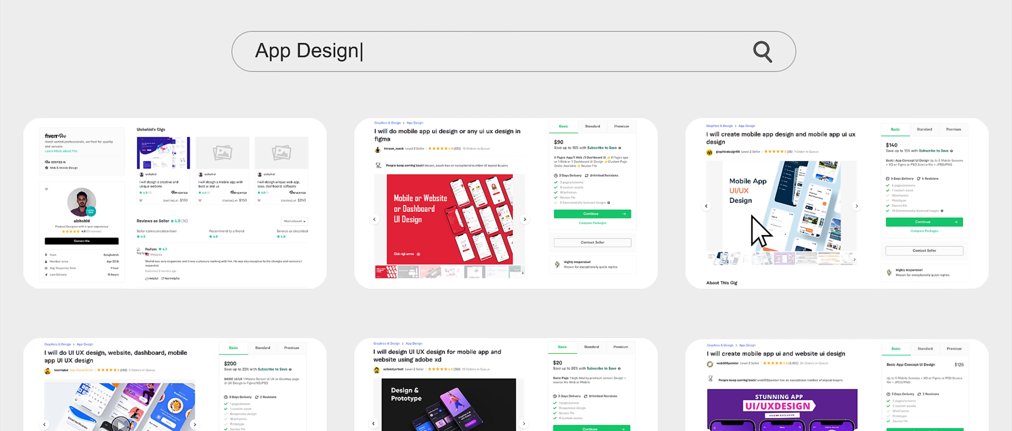
pyautogui.moveTo(184, 259)
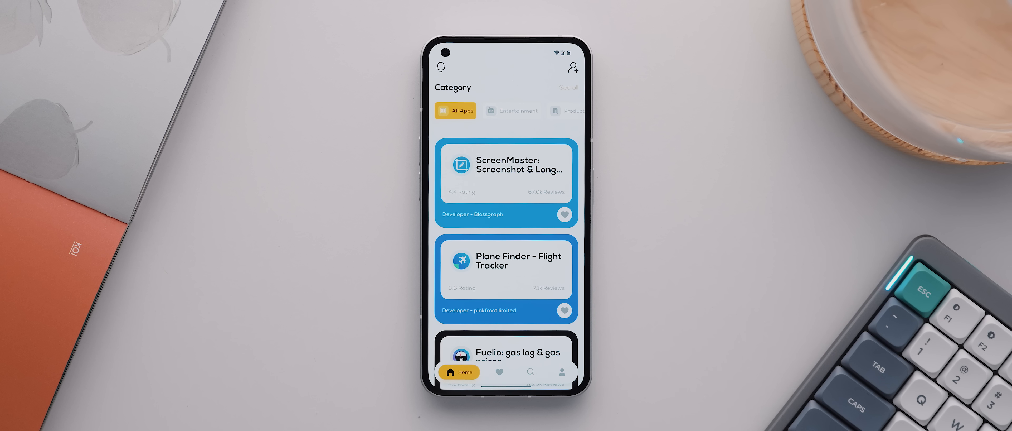
# - Scroll the All Apps feed, then bring up the Choose your Category screen via 'See all'
pyautogui.scroll(-3)
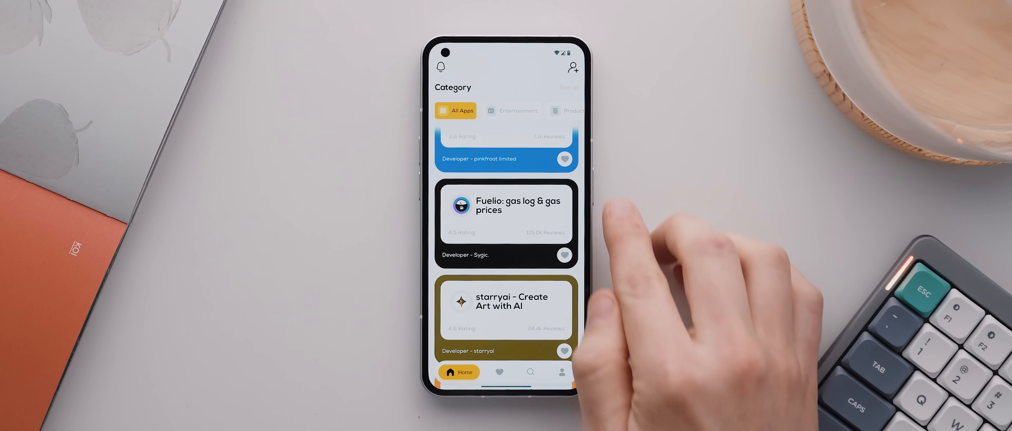
pyautogui.scroll(-3)
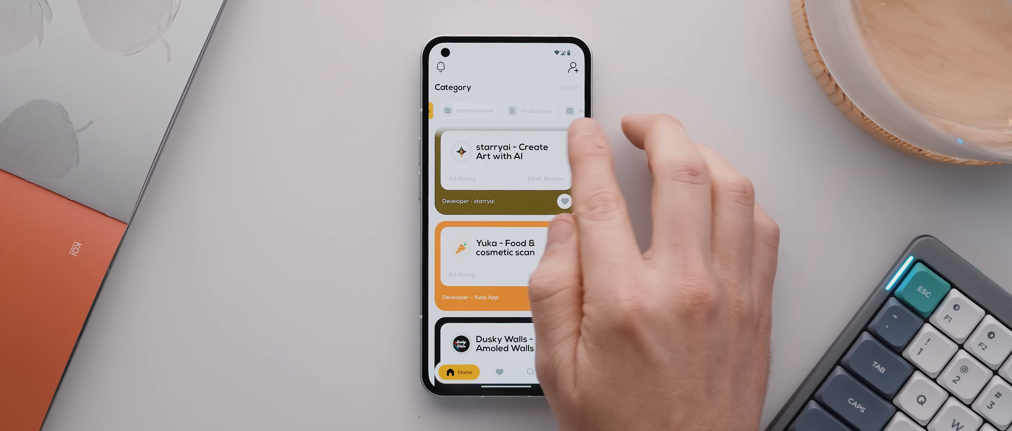
pyautogui.click(535, 110)
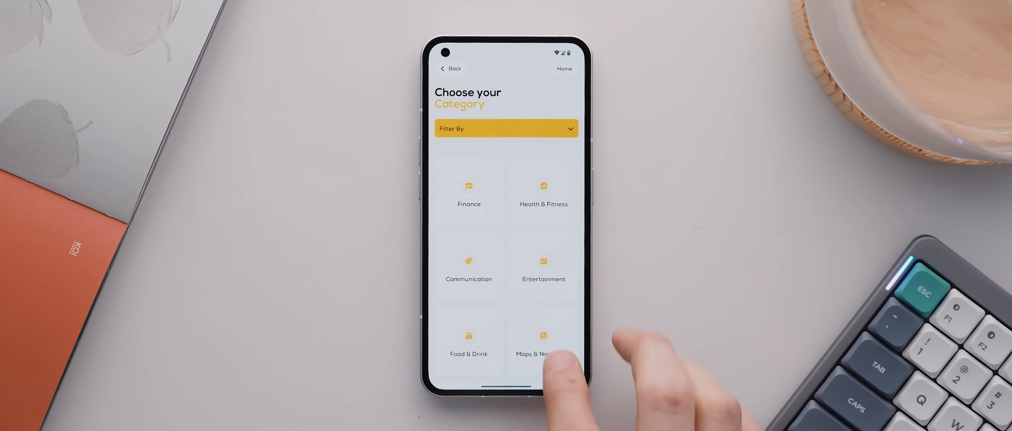
# - Scroll the category grid down to Photography and Tools, then return to the Home feed
pyautogui.scroll(-3)
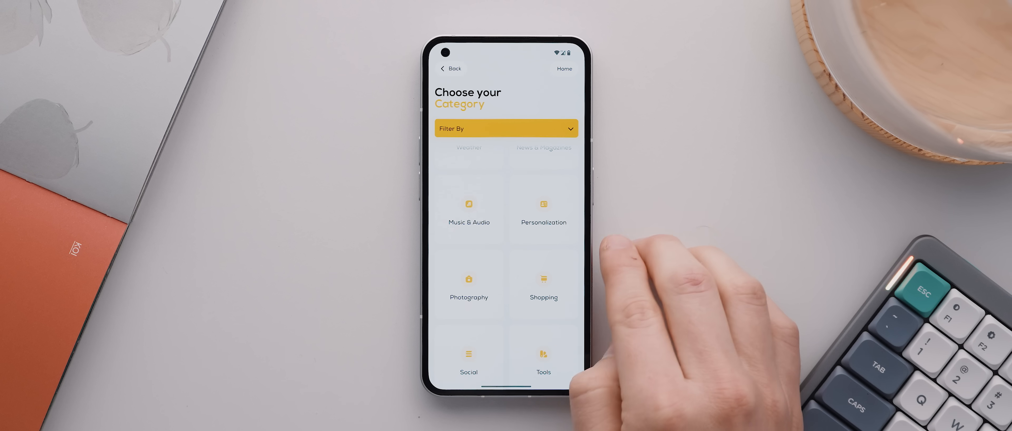
pyautogui.click(543, 206)
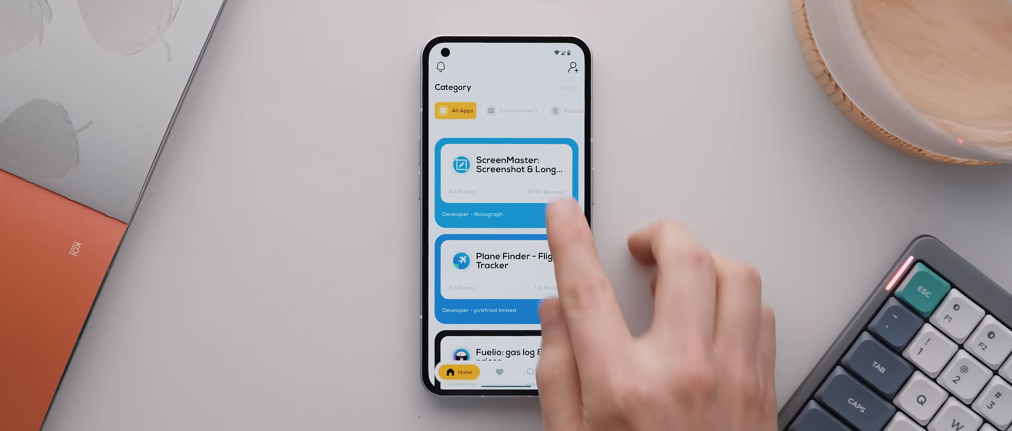
# - View ScreenMaster's details, then browse the Productivity category's app cards
pyautogui.click(506, 172)
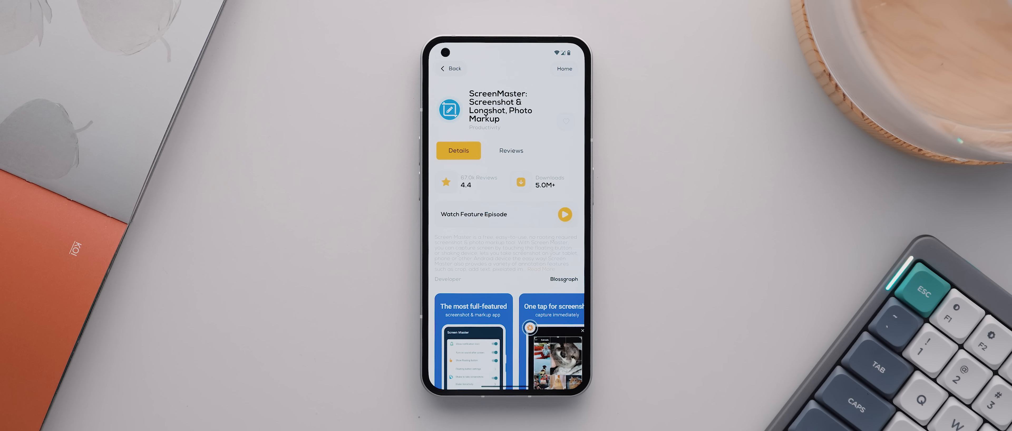
pyautogui.click(450, 68)
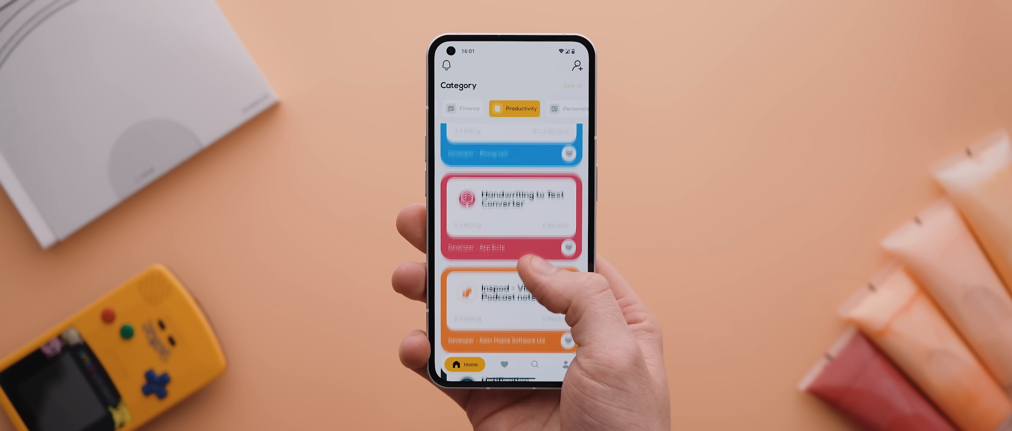
pyautogui.scroll(-3)
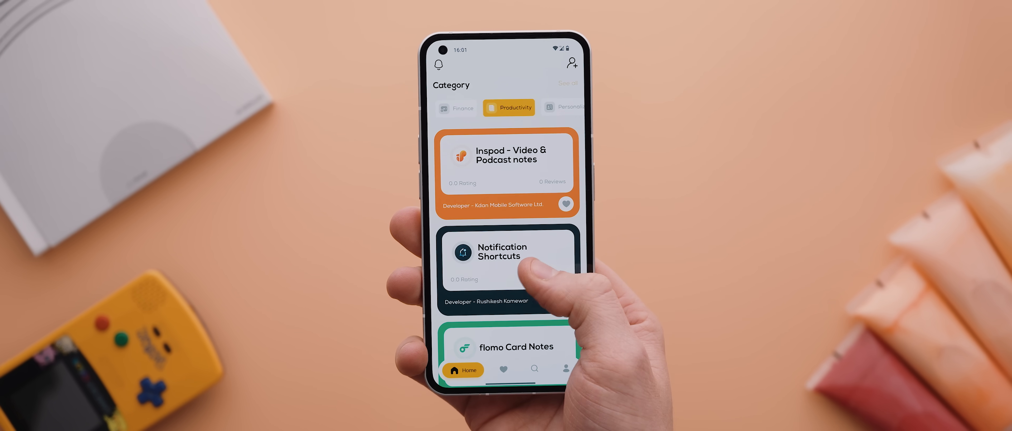
pyautogui.click(507, 252)
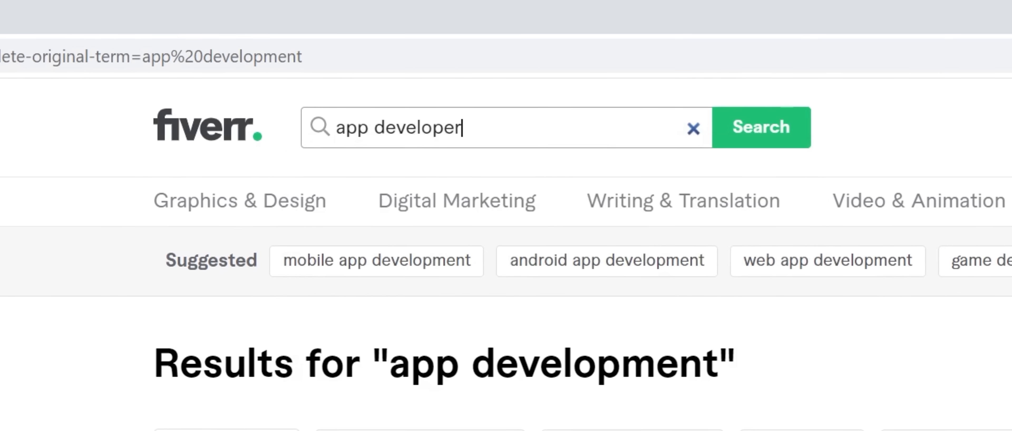
# - Run the Fiverr search for 'mobile app development' and scroll its 34,845 results
pyautogui.scroll(-3)
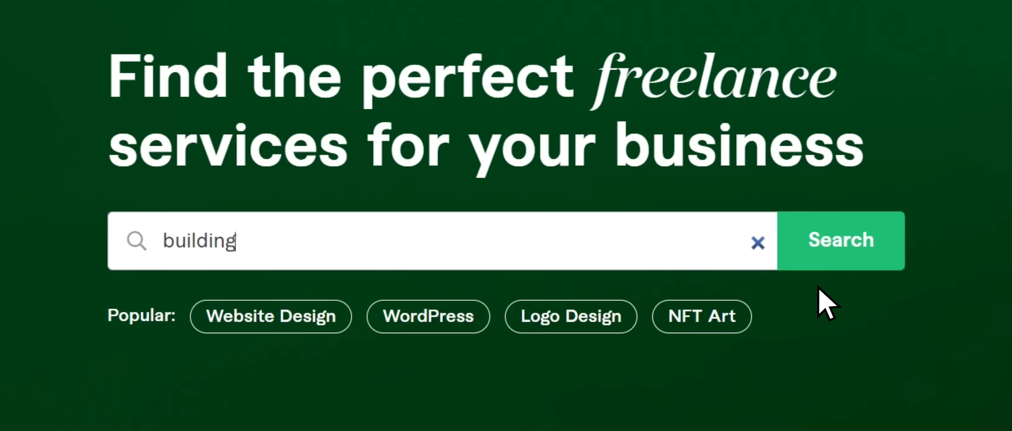
pyautogui.click(841, 241)
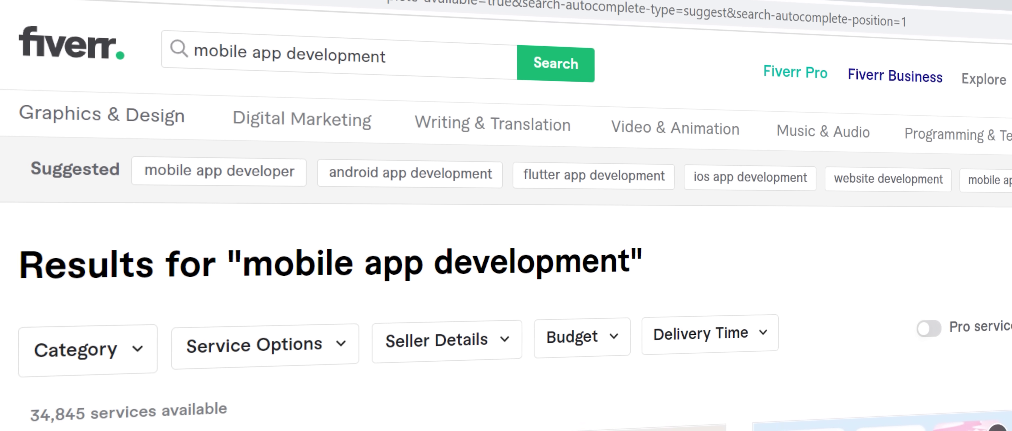
pyautogui.scroll(-3)
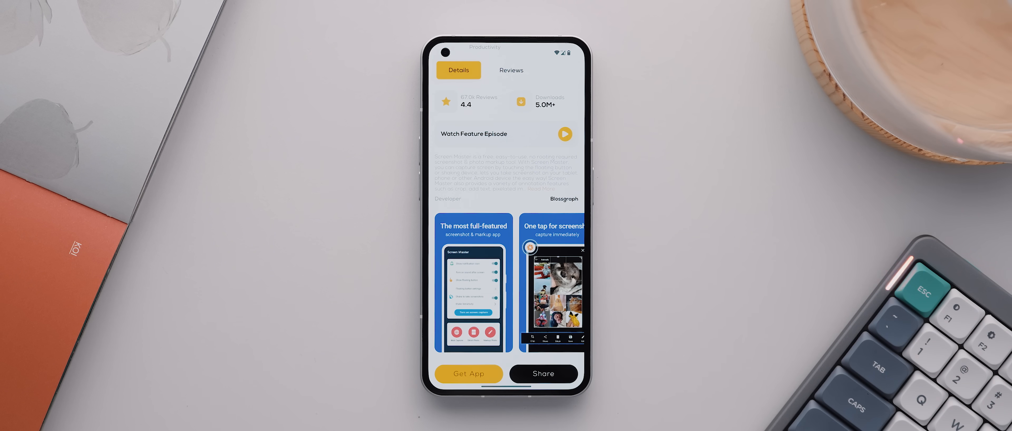
# - Launch 'Watch Feature Episode' from ScreenMaster's details to reach the Top Android Apps episode
pyautogui.scroll(-3)
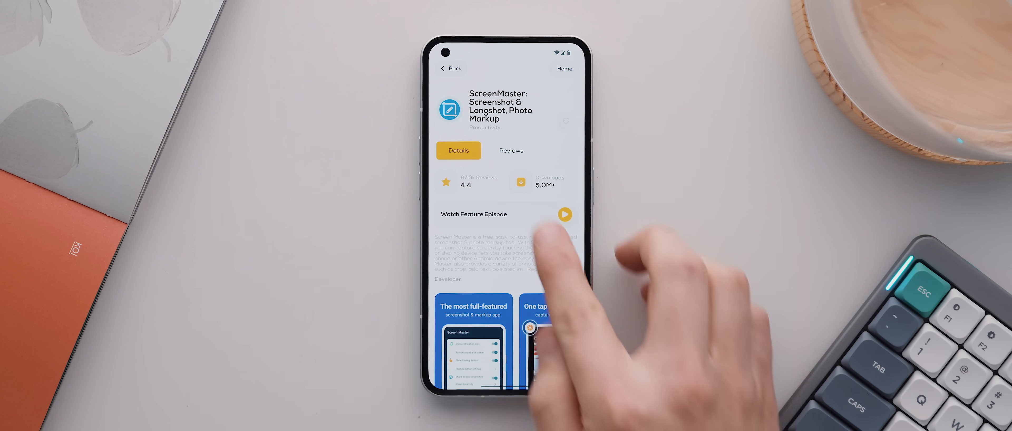
pyautogui.click(565, 214)
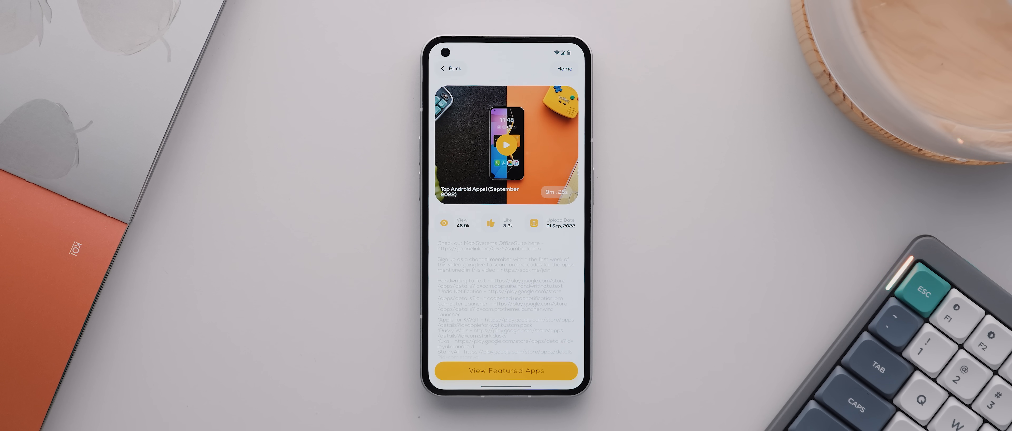
pyautogui.scroll(-3)
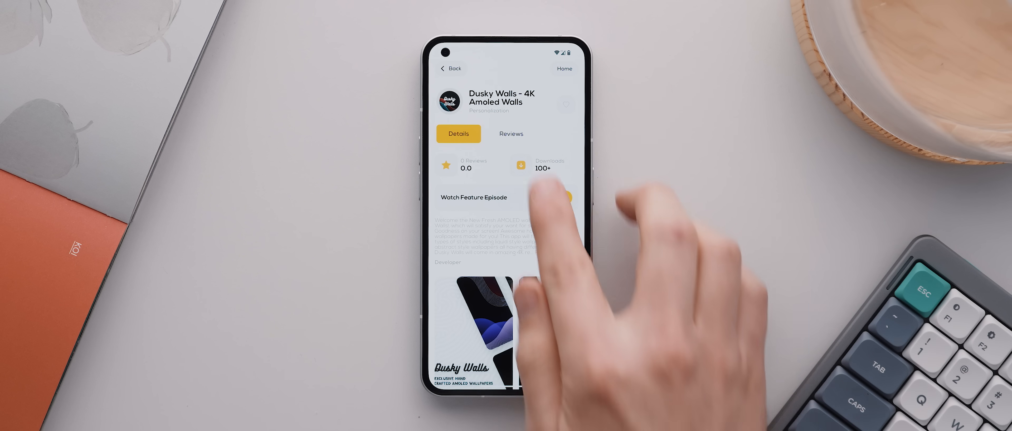
# - Show the Reviews tab for Dusky Walls, which has no reviews yet
pyautogui.click(511, 134)
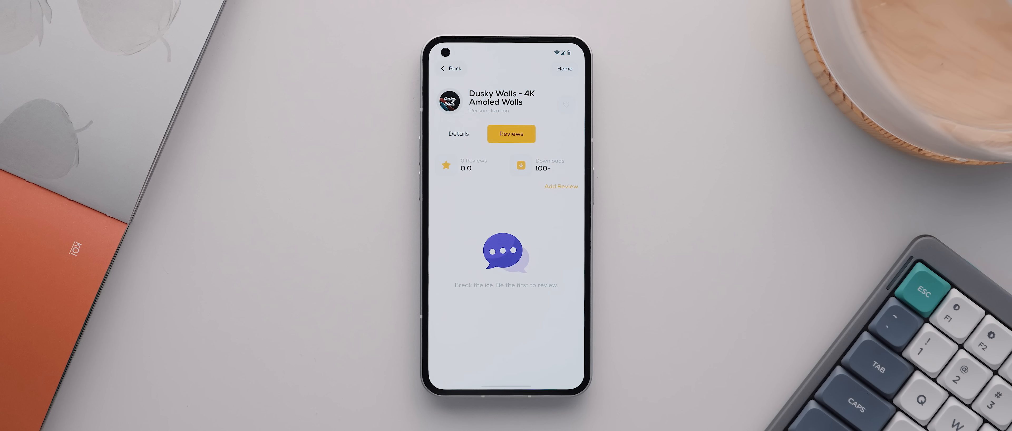
# - Submit a five-star Dusky Walls review saying it is perfect for darker home screen setups
pyautogui.click(561, 186)
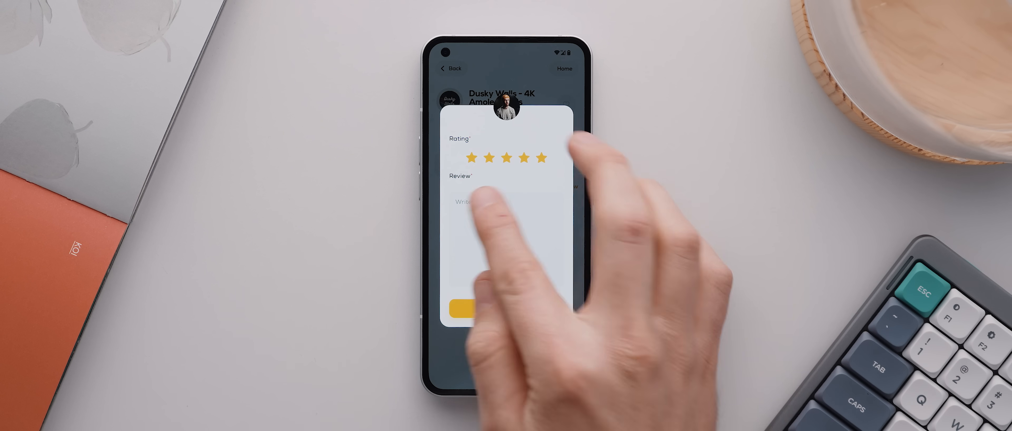
pyautogui.write('Perfect wallpaper app for darker home screen setups.')
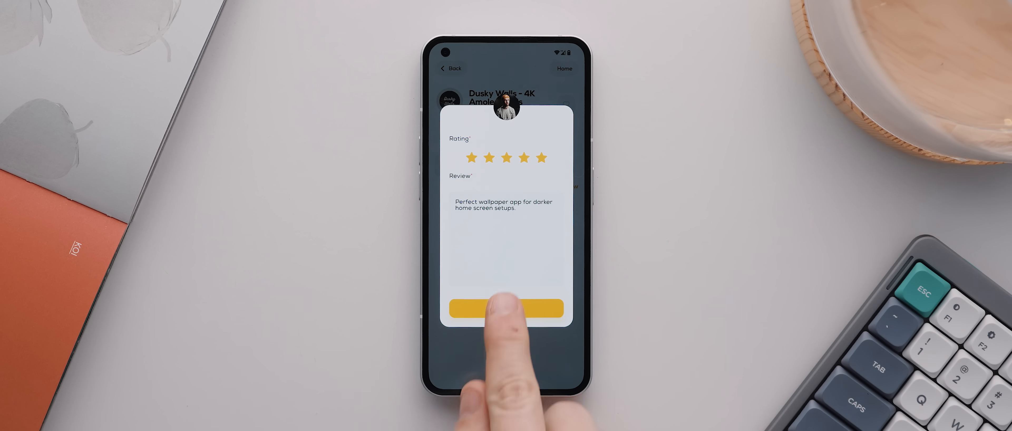
pyautogui.click(505, 308)
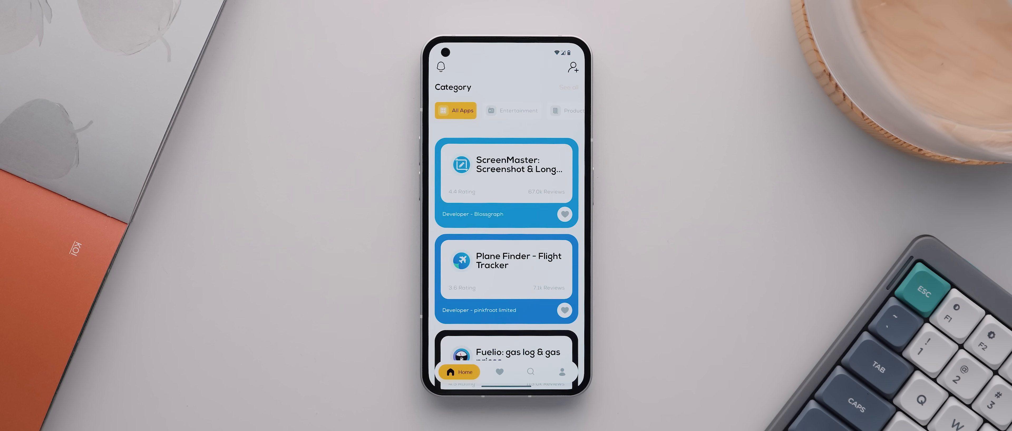
# - Add Plane Finder and Fuelio to favourites from the All Apps feed
pyautogui.scroll(-3)
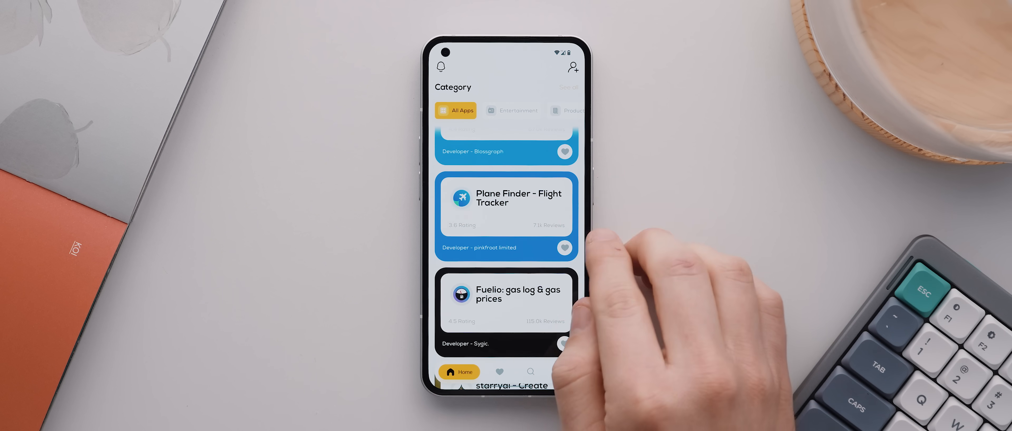
pyautogui.click(565, 247)
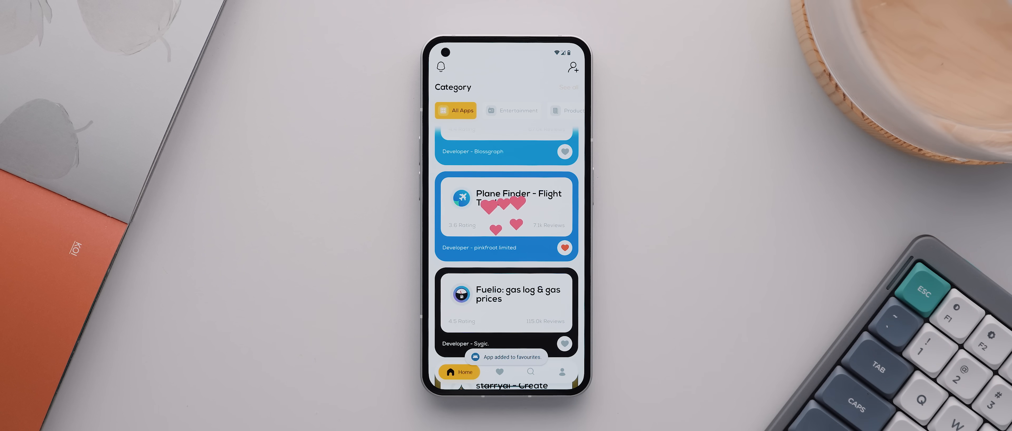
pyautogui.click(564, 248)
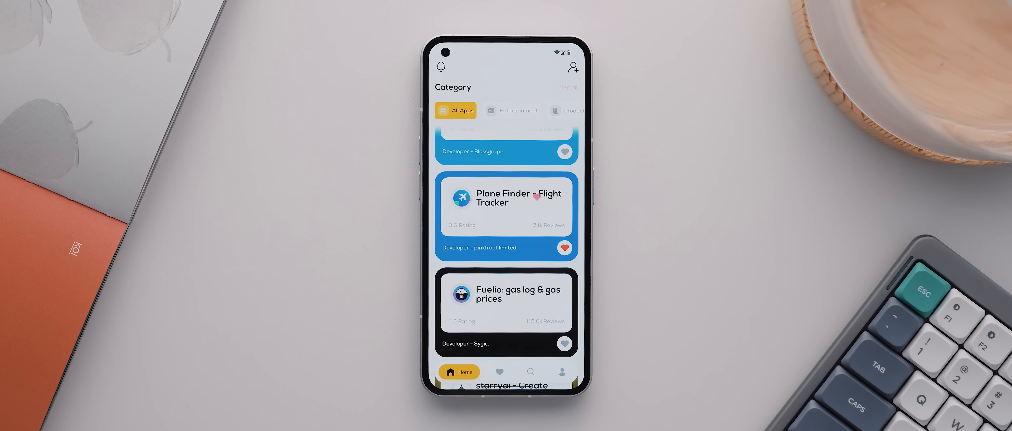
pyautogui.scroll(-3)
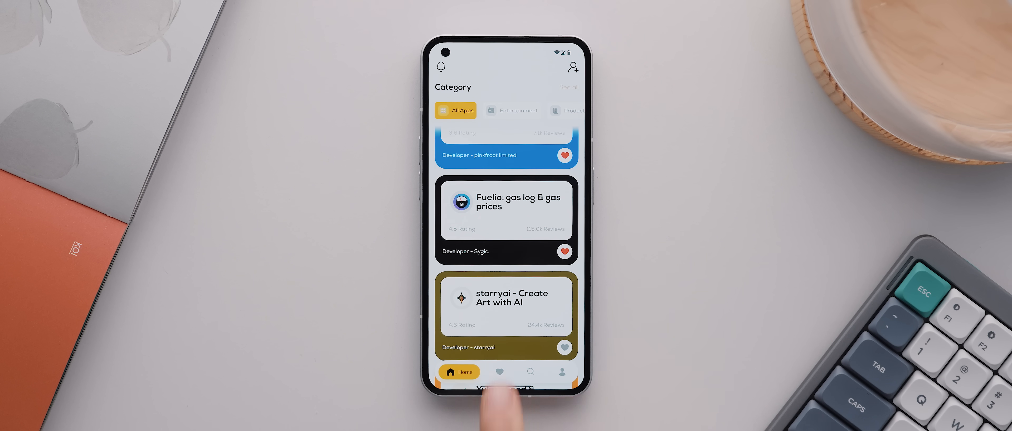
# - Check the Favourite list, then move to the Find Applications search page
pyautogui.click(499, 372)
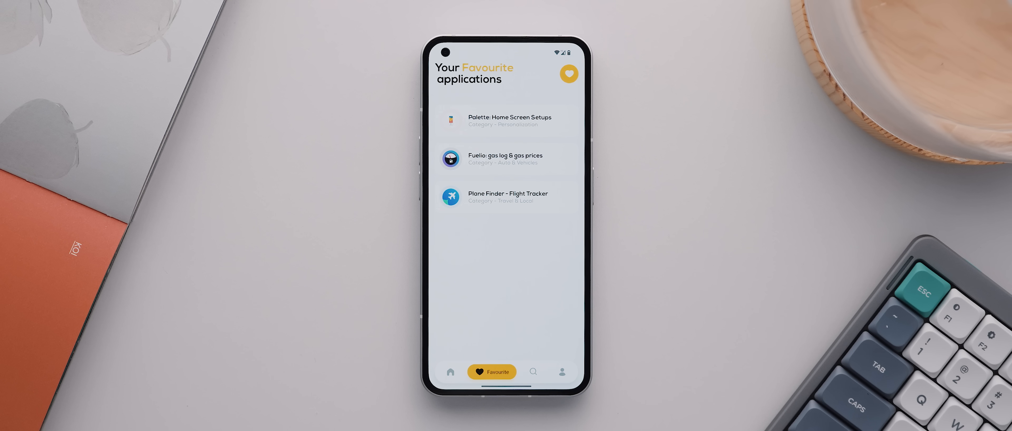
pyautogui.click(533, 371)
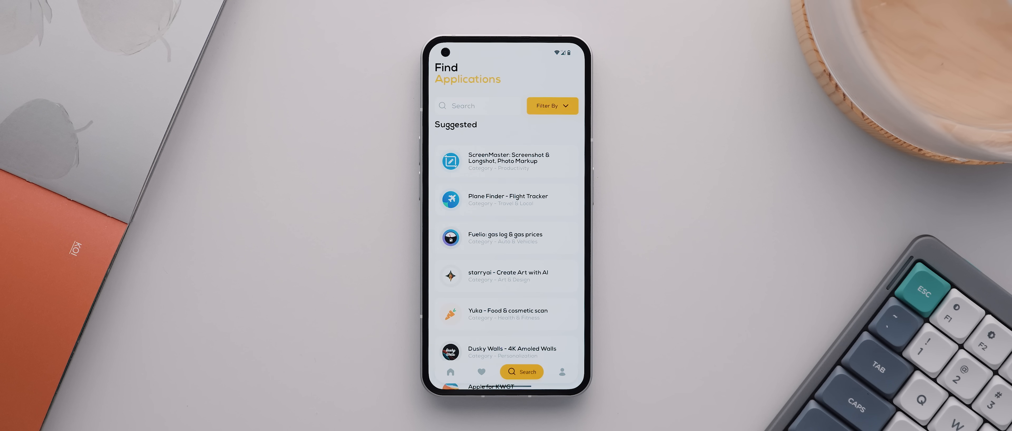
# - Search for 'wall' to list wallpaper apps with the filter options, then switch to the profile page
pyautogui.click(478, 106)
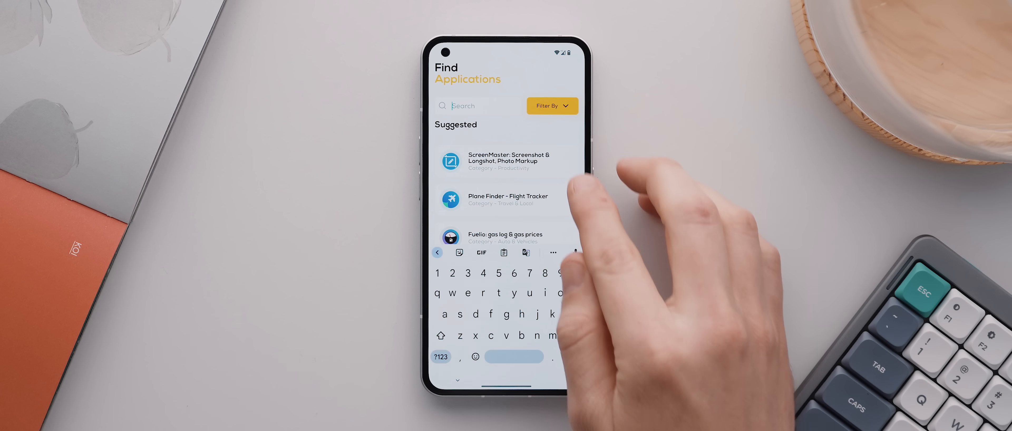
pyautogui.write('wall')
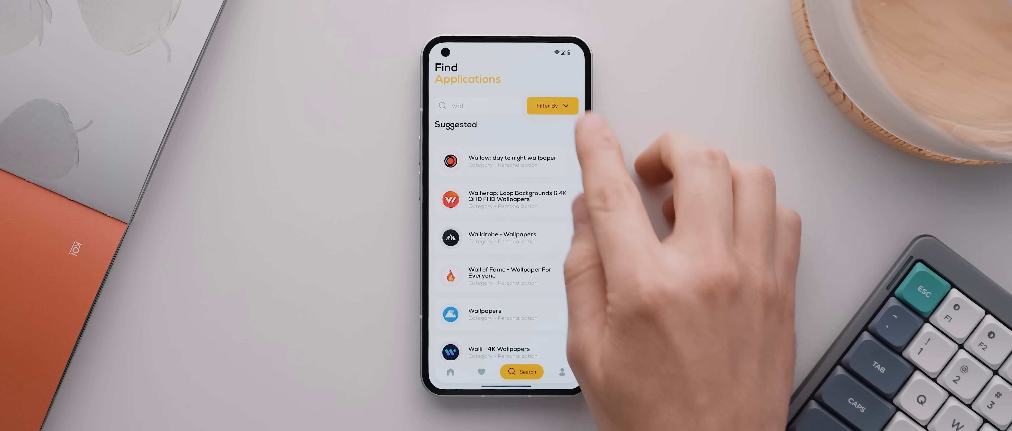
pyautogui.click(552, 106)
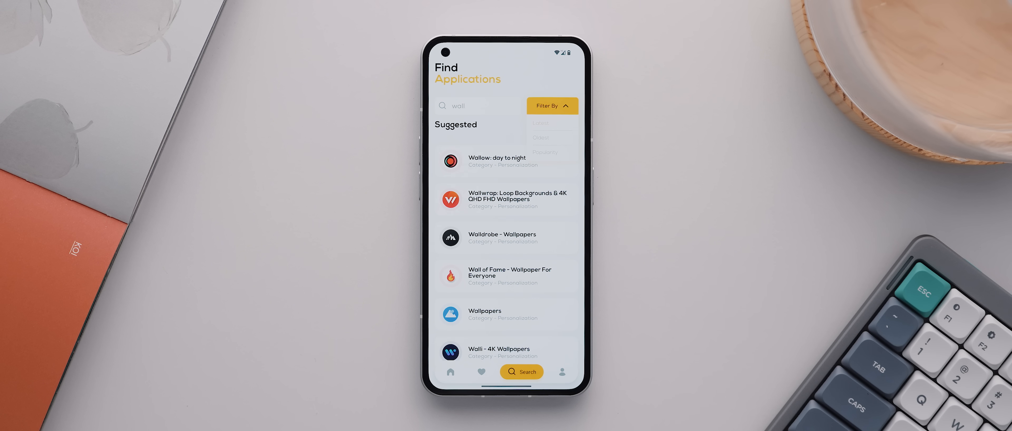
pyautogui.click(561, 371)
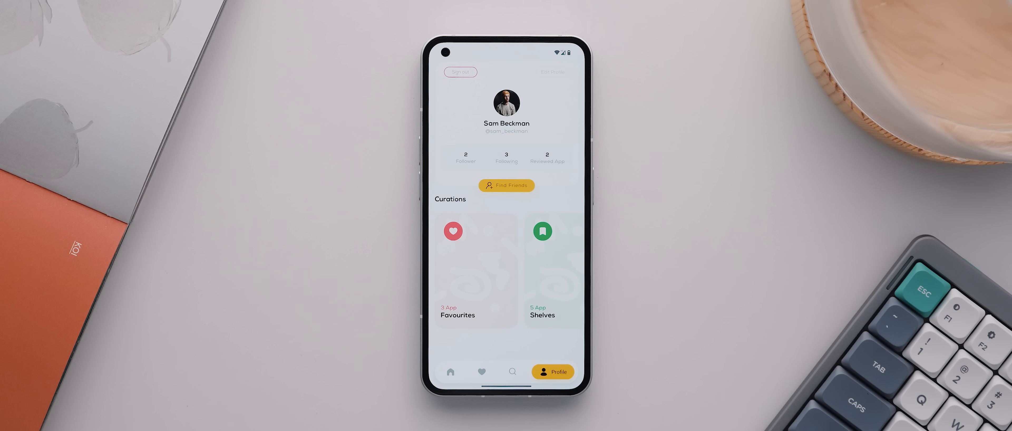
# - Start logging out, cancel it, and return to the profile from friend search
pyautogui.click(459, 72)
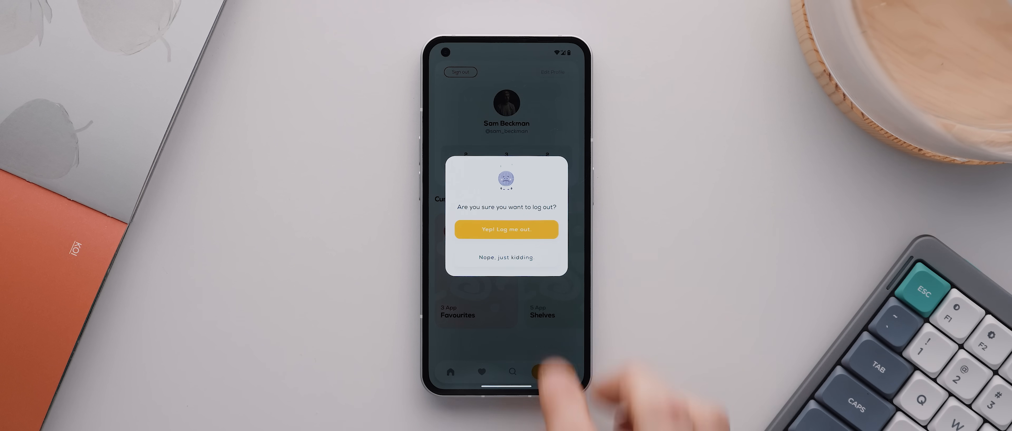
pyautogui.click(506, 257)
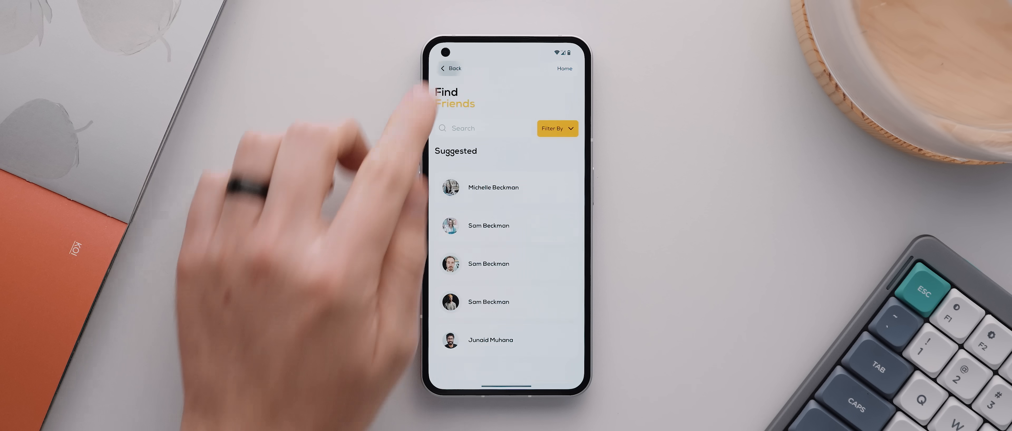
pyautogui.click(450, 68)
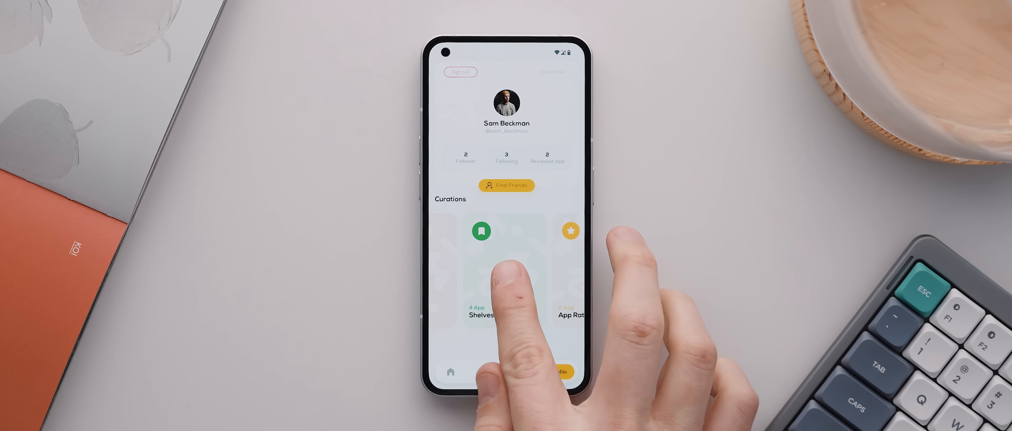
# - Open the Shelves curation and expand the Daily Apps shelf to list its apps
pyautogui.click(506, 271)
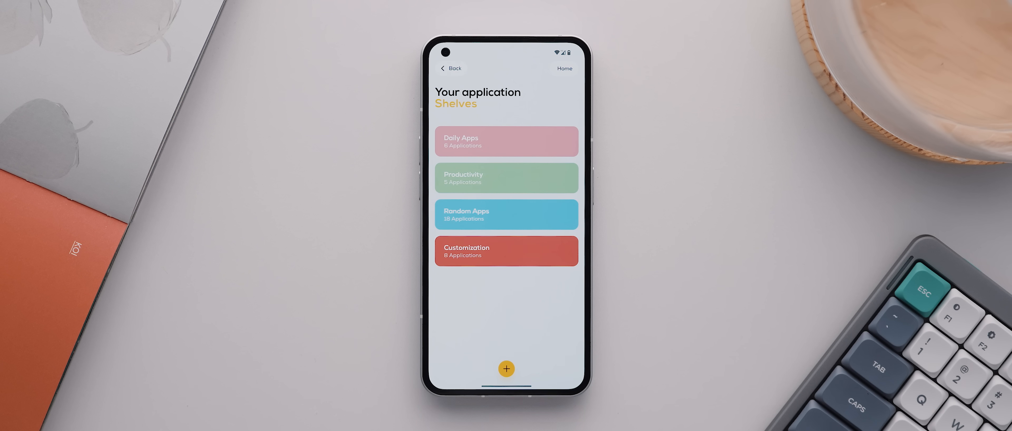
pyautogui.click(506, 177)
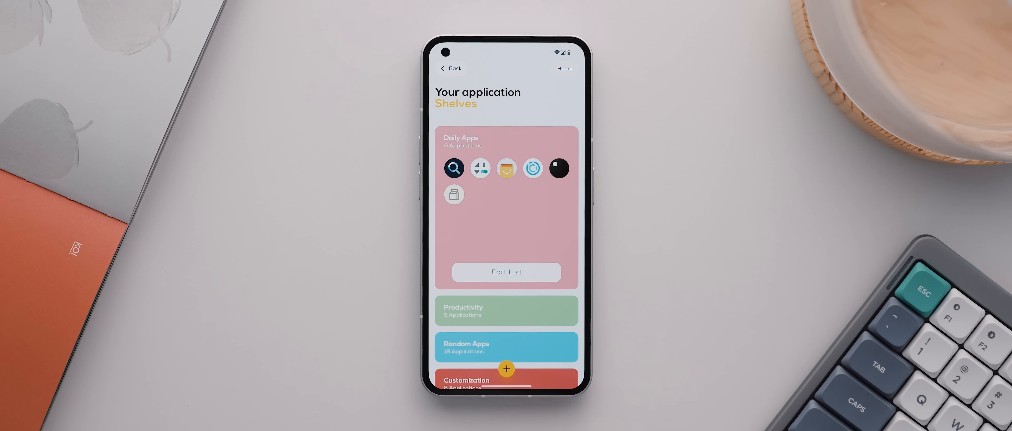
# - Start a new shelf named 'Cool Apps' and choose five apps for it
pyautogui.click(506, 369)
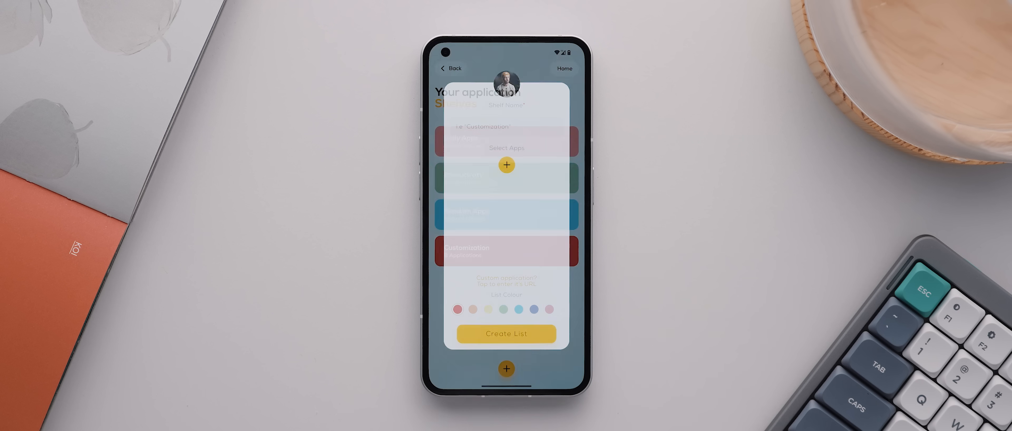
pyautogui.click(506, 126)
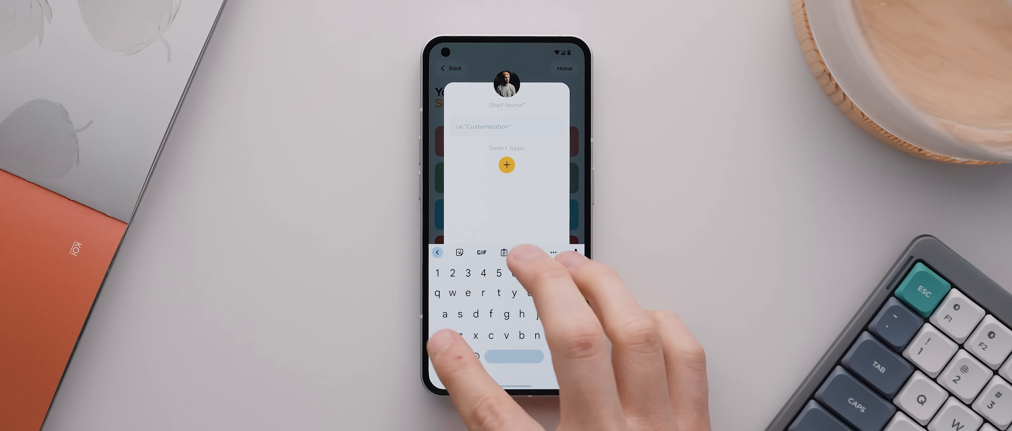
pyautogui.write('Cool Apps')
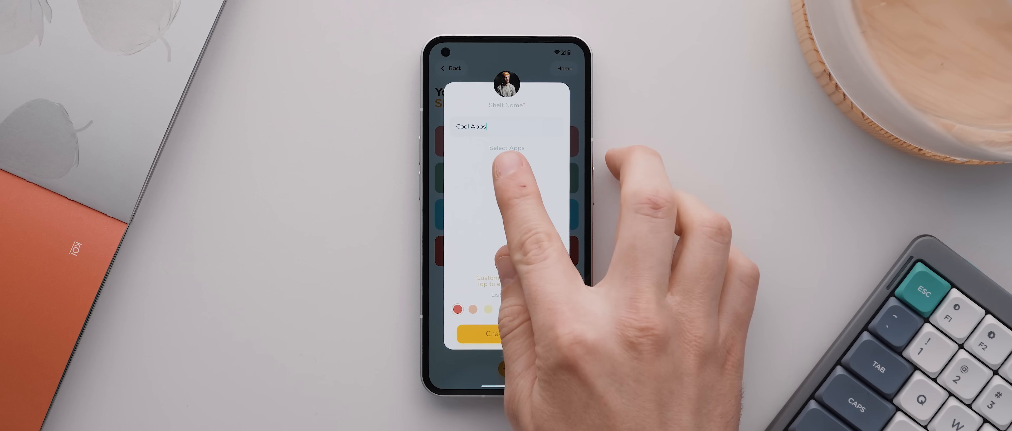
pyautogui.click(506, 148)
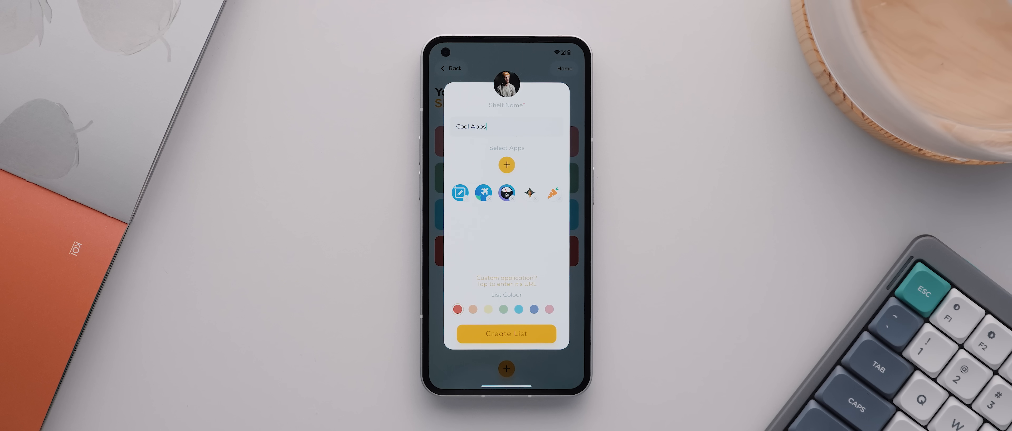
# - Dismiss the custom application form, add a sixth app, and give Cool Apps the blue list colour
pyautogui.click(506, 281)
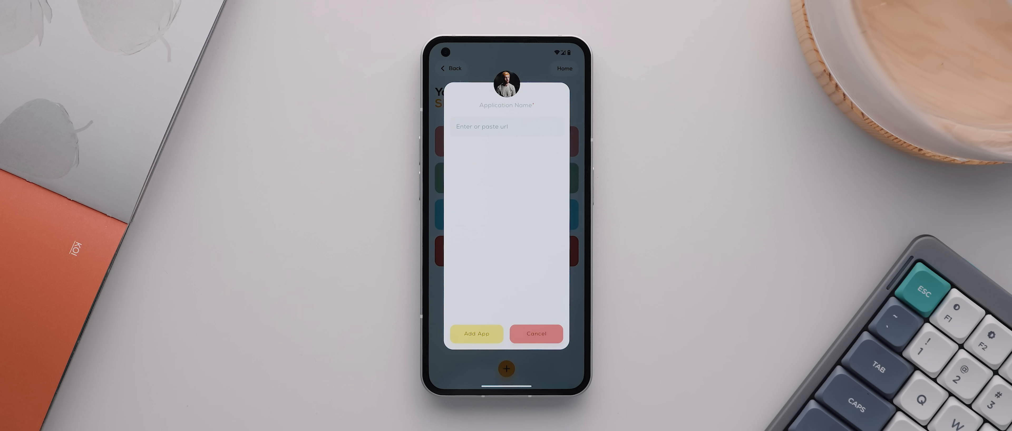
pyautogui.click(505, 127)
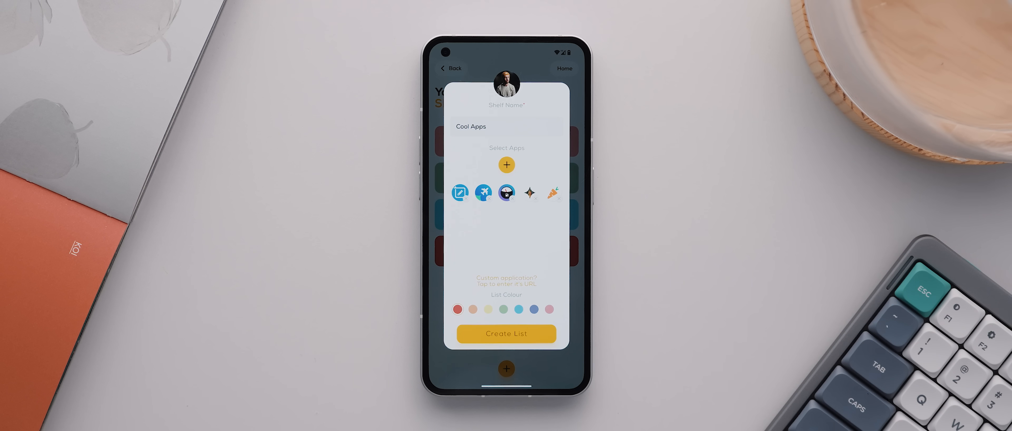
pyautogui.click(506, 164)
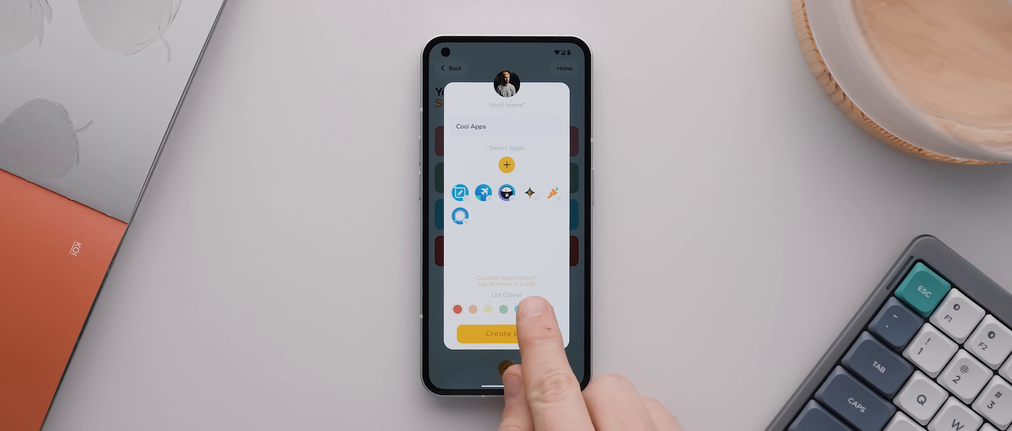
pyautogui.click(506, 333)
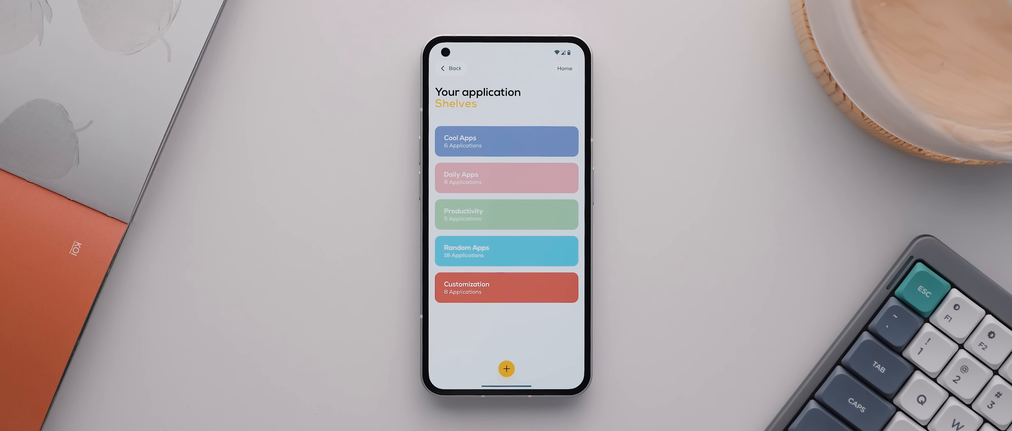
# - Delete the Daily Apps shelf through its Edit List page
pyautogui.click(506, 178)
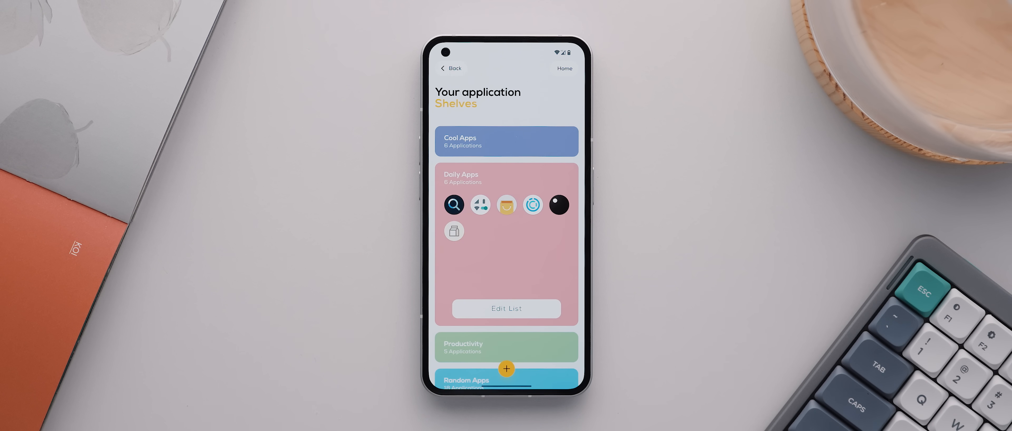
pyautogui.click(506, 308)
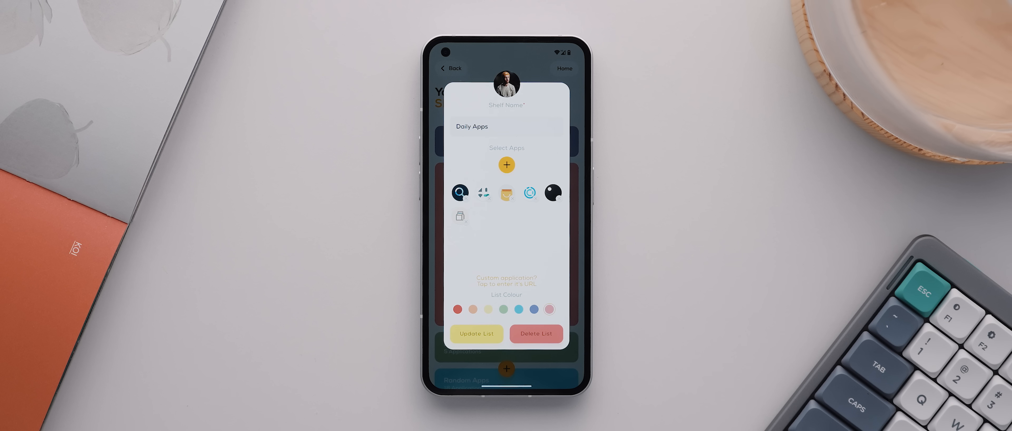
pyautogui.click(475, 333)
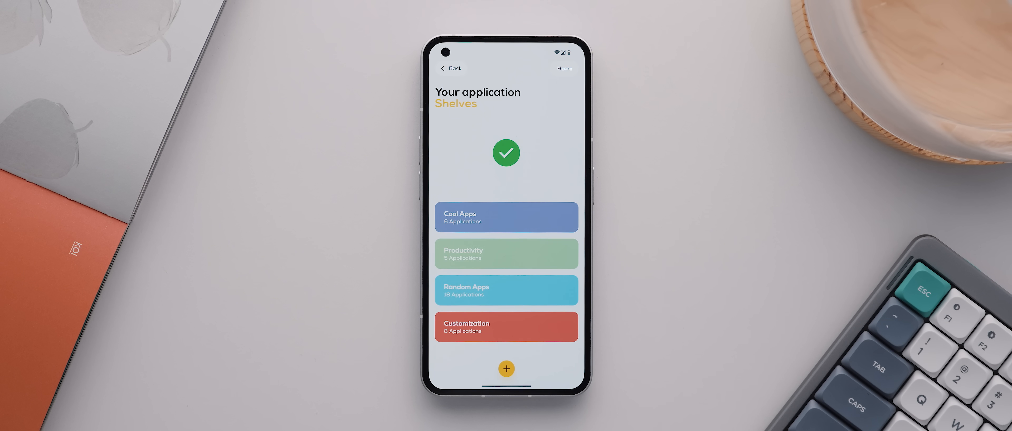
# - Expand the Cool Apps shelf and open another user's shelves showing Apps I Use
pyautogui.click(507, 216)
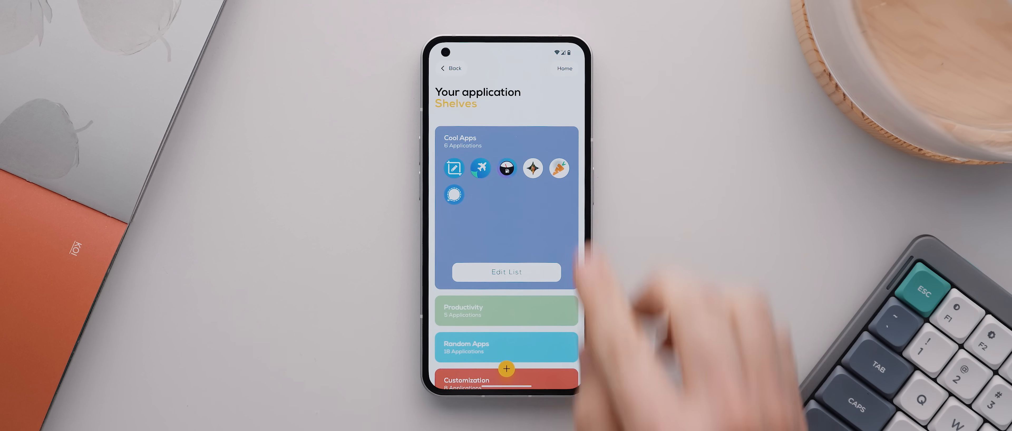
pyautogui.click(559, 167)
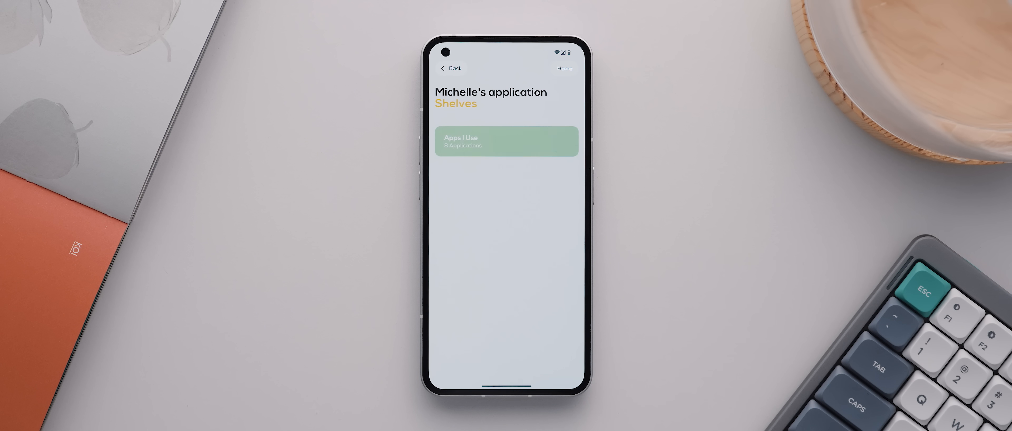
# - Read Bring! Grocery Shopping List's reviews, then pull down the phone's quick settings
pyautogui.click(507, 141)
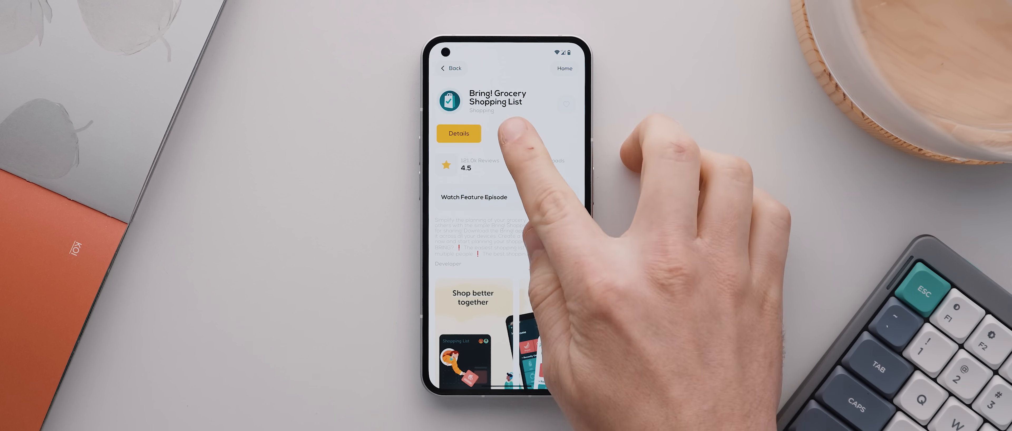
pyautogui.click(511, 134)
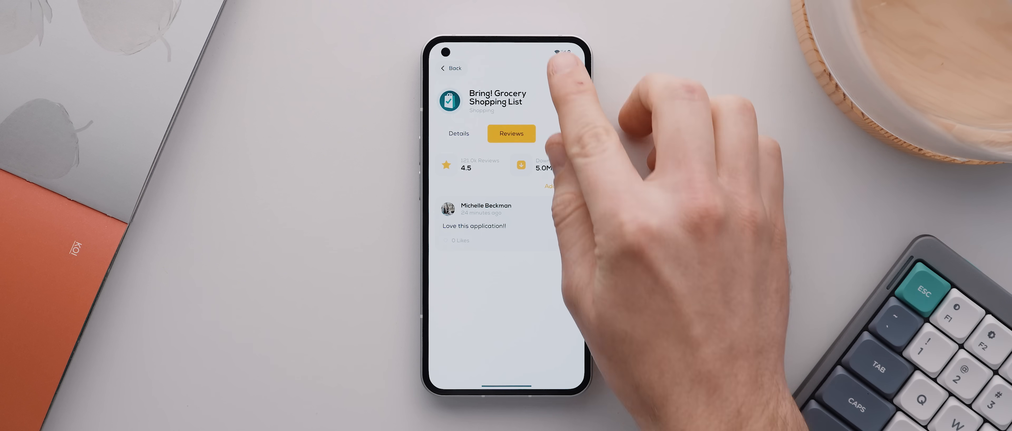
pyautogui.click(450, 69)
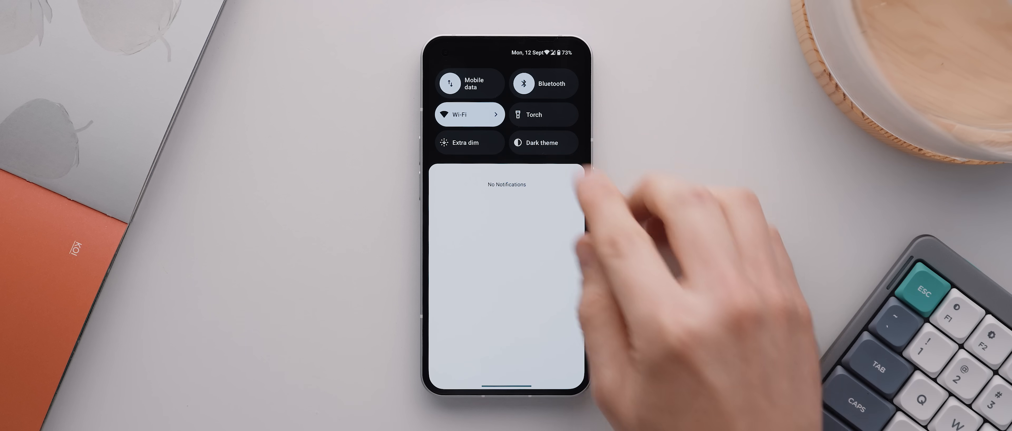
# - Turn on dark theme, scroll the dark All Apps feed, then return to the home screen
pyautogui.click(543, 142)
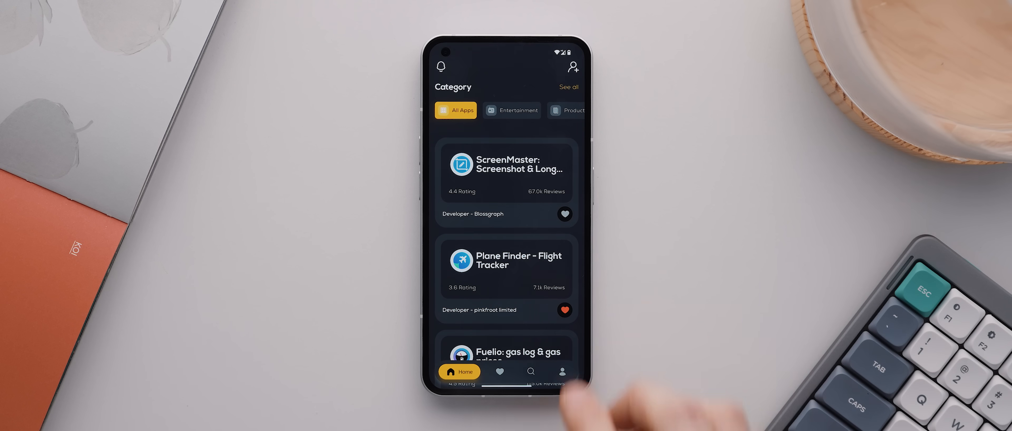
pyautogui.scroll(-3)
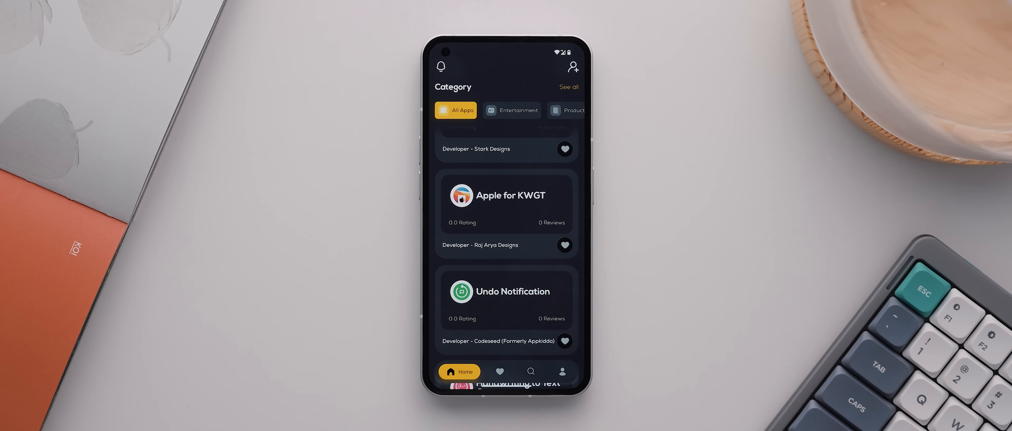
pyautogui.click(506, 195)
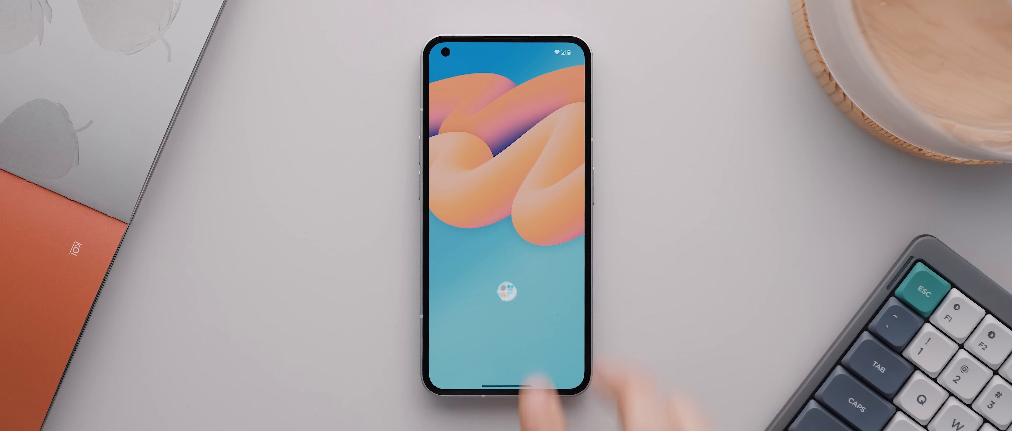
# - Launch Shelf from the home screen to its Shelves list with three shelves including Productivity
pyautogui.click(506, 296)
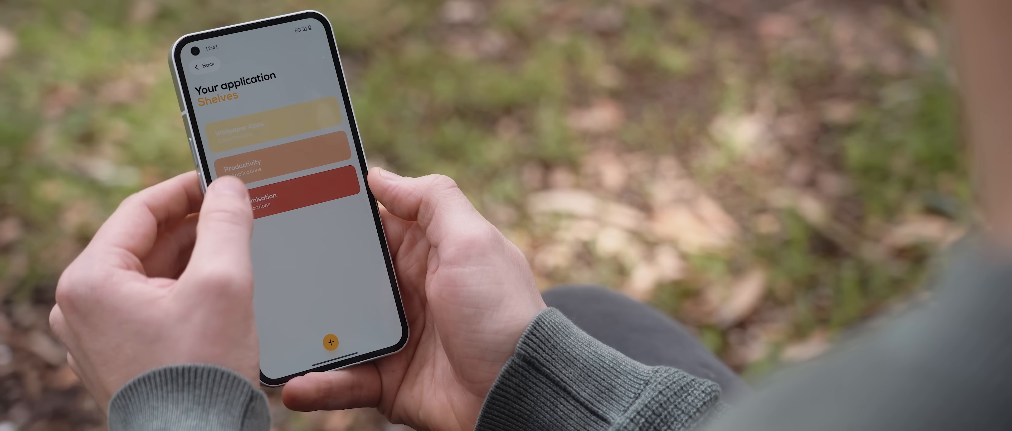
pyautogui.click(284, 164)
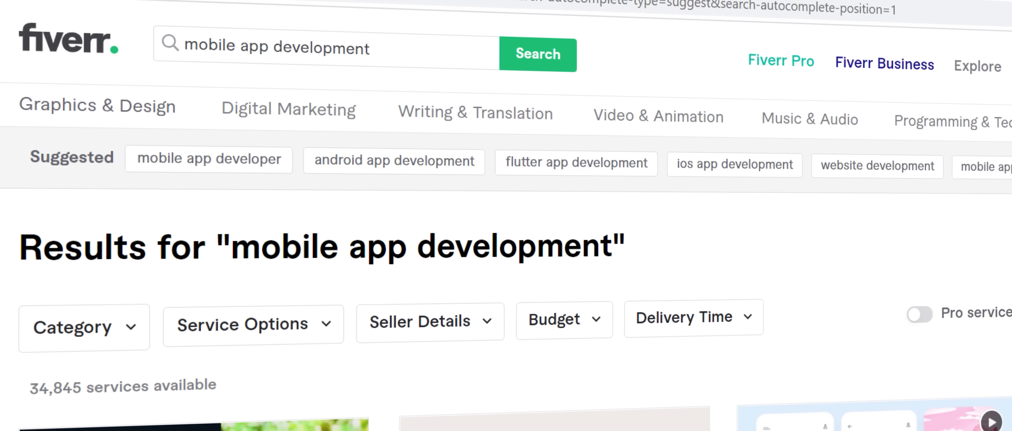
# - Scroll Fiverr's mobile app development results to the first service listings
pyautogui.scroll(-3)
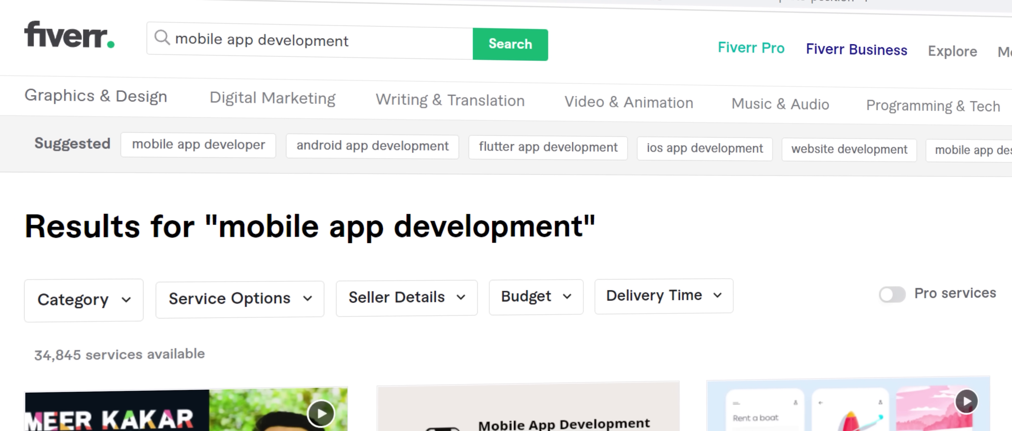